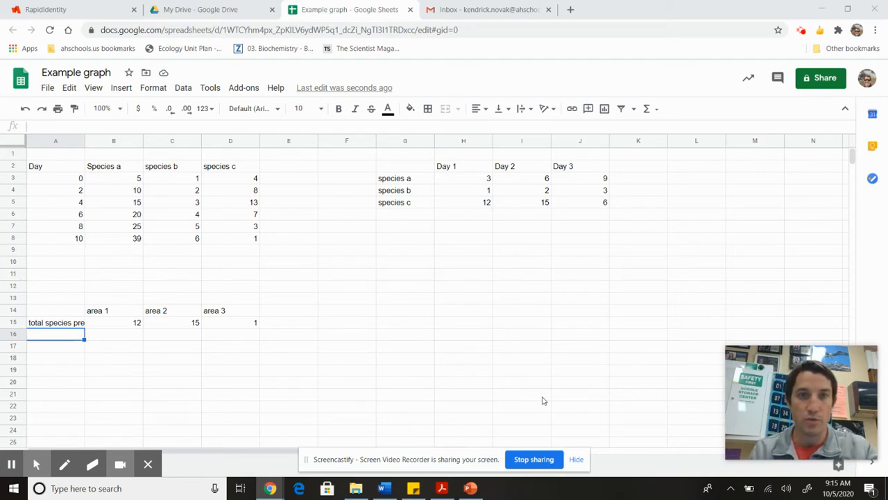
mouse_move(398, 293)
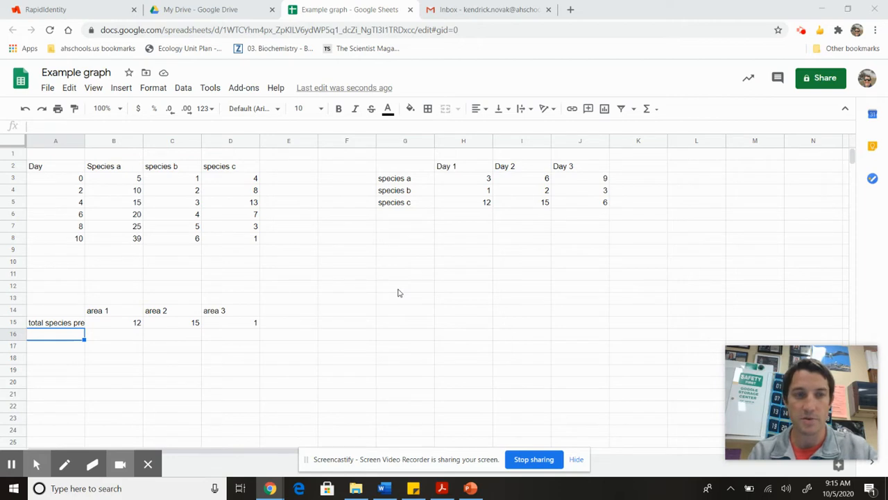
mouse_move(40, 152)
type("3")
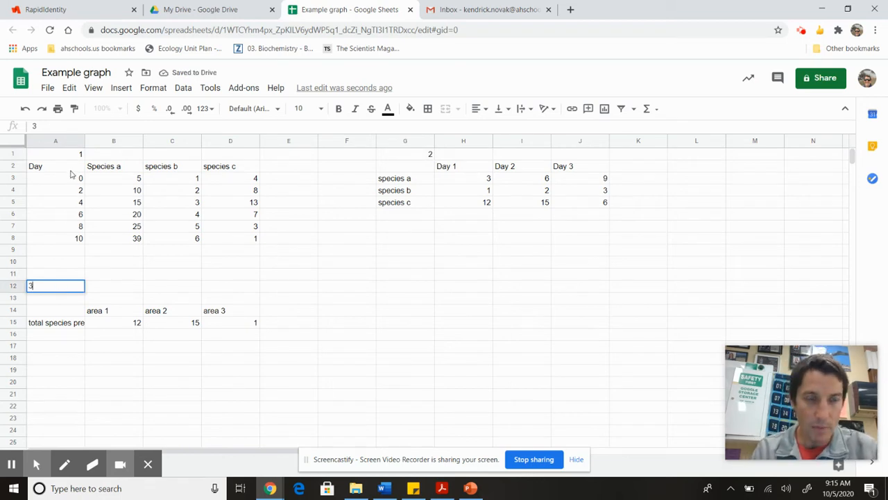
mouse_move(466, 186)
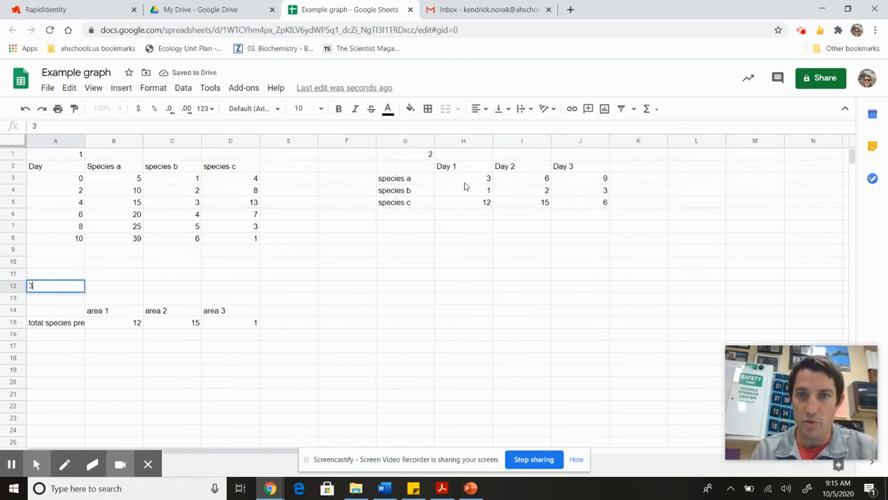
Step: Finish entering the number 3 above the third species table
left_click(114, 260)
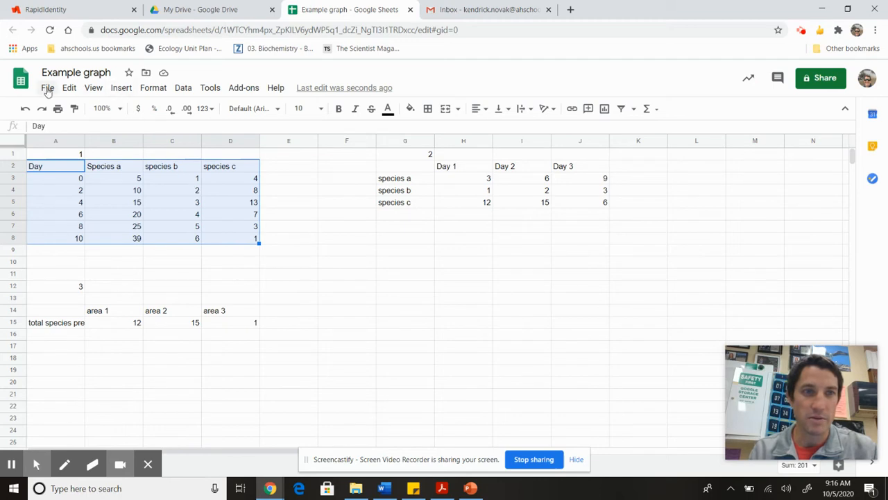
Step: Insert a chart from the selected days 0–10 species table (A2:D8)
left_click(121, 87)
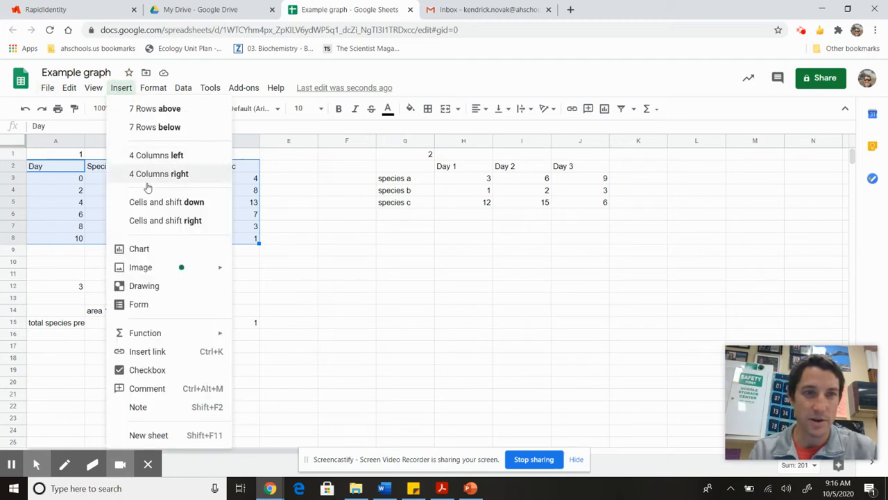
left_click(138, 249)
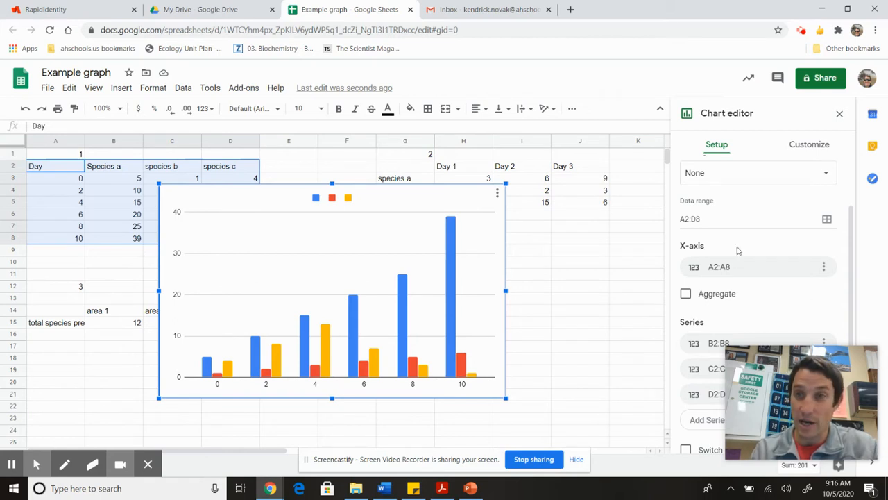
mouse_move(746, 233)
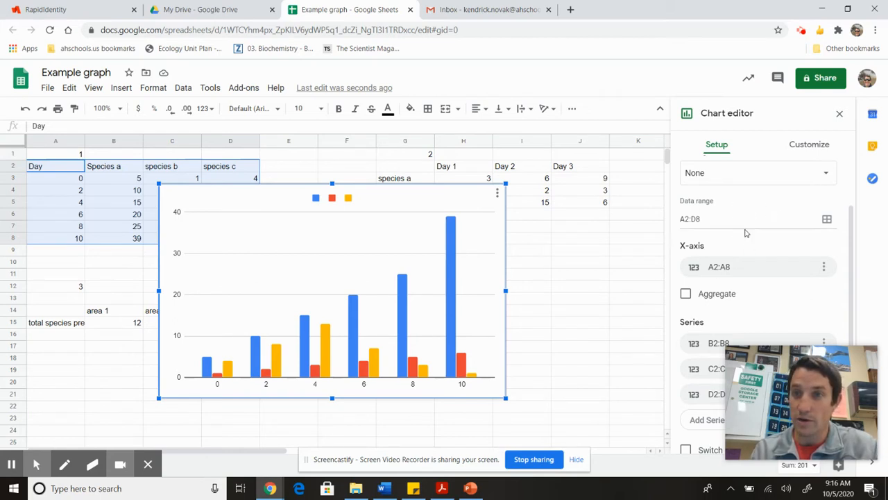
scroll("up", 3)
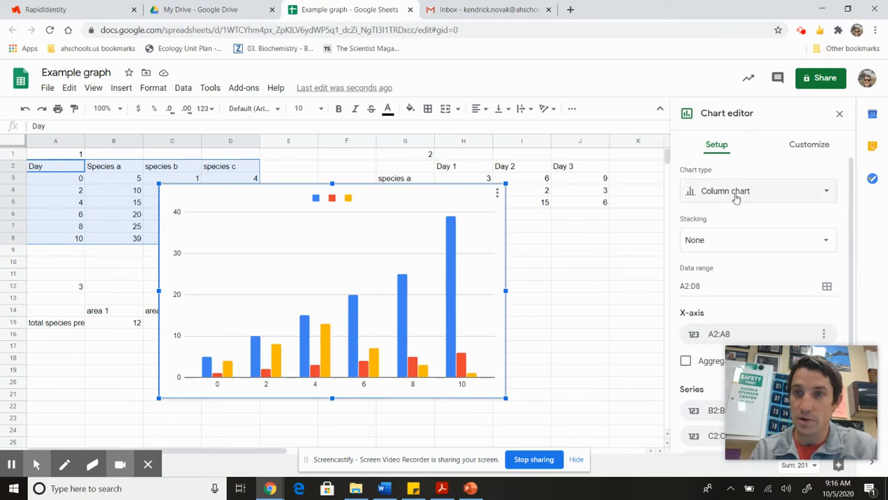
Step: Change the first species chart's type to Line chart
left_click(757, 191)
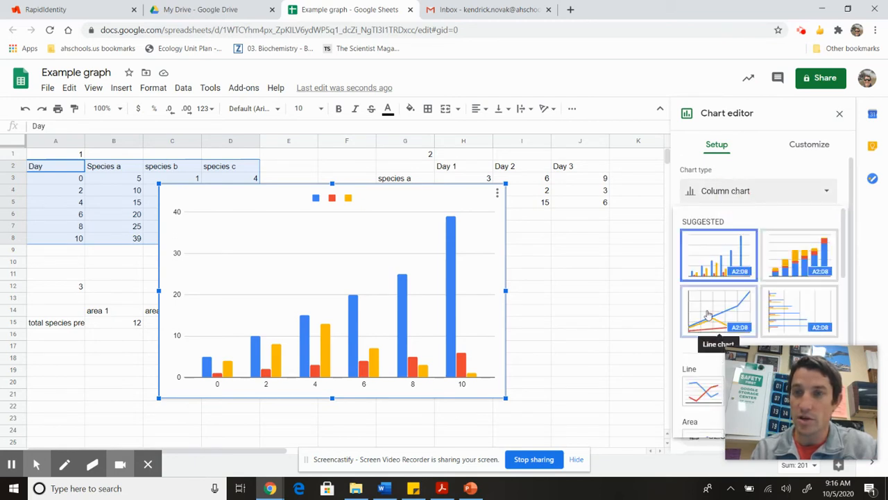
left_click(718, 311)
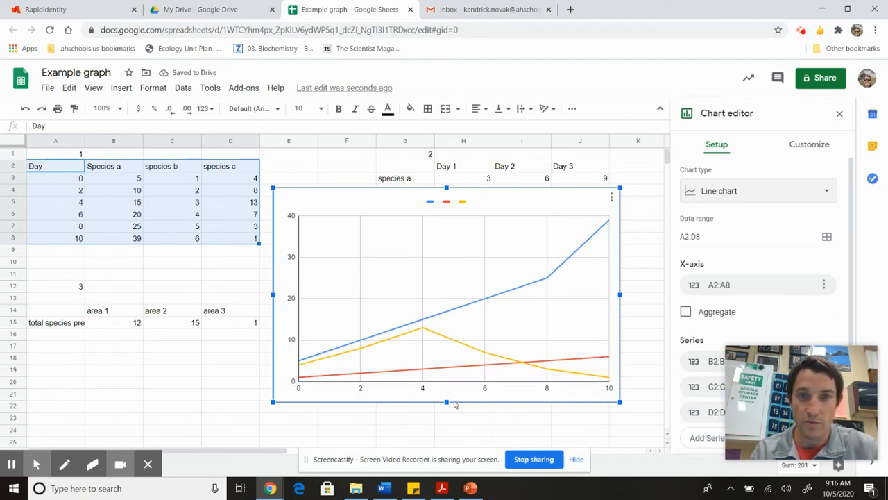
mouse_move(586, 421)
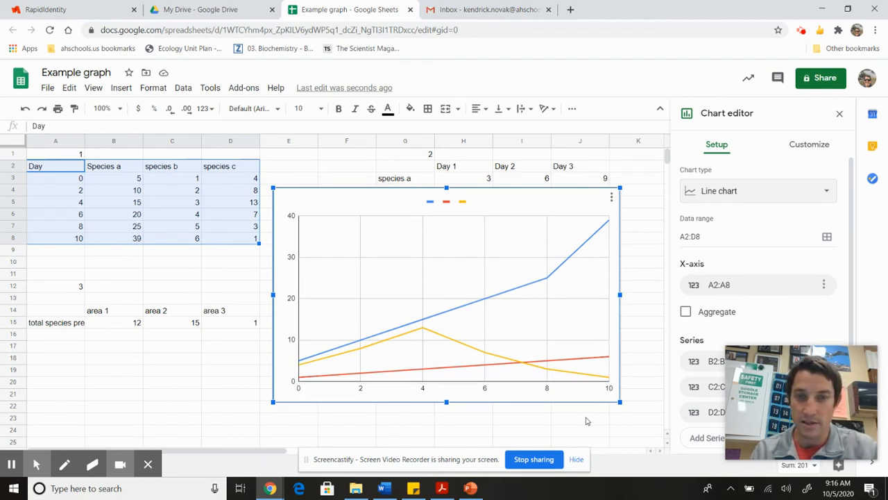
mouse_move(290, 390)
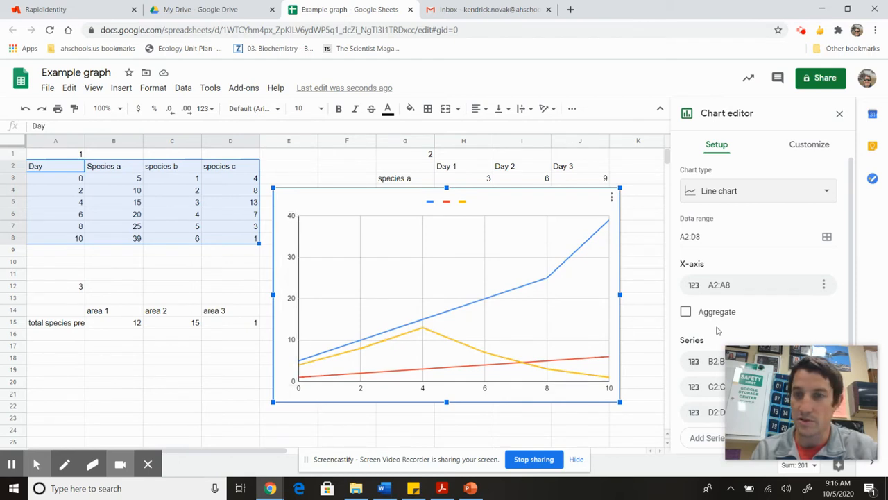
scroll("down", 3)
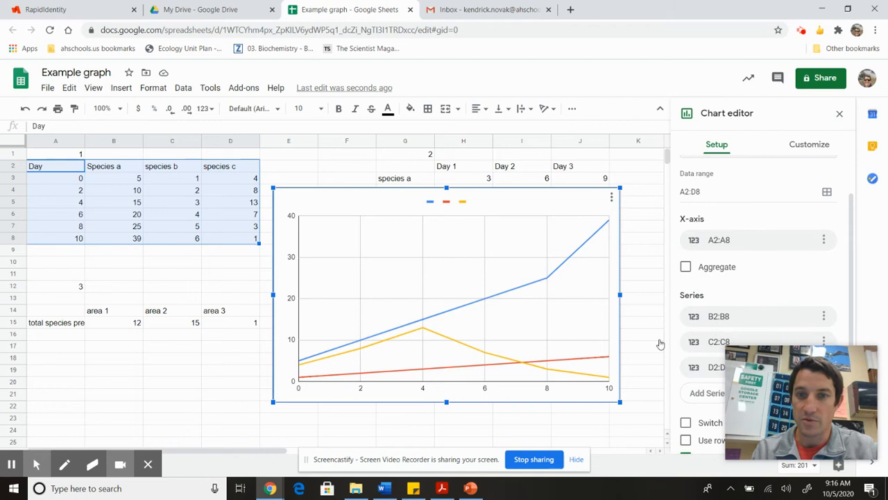
mouse_move(802, 302)
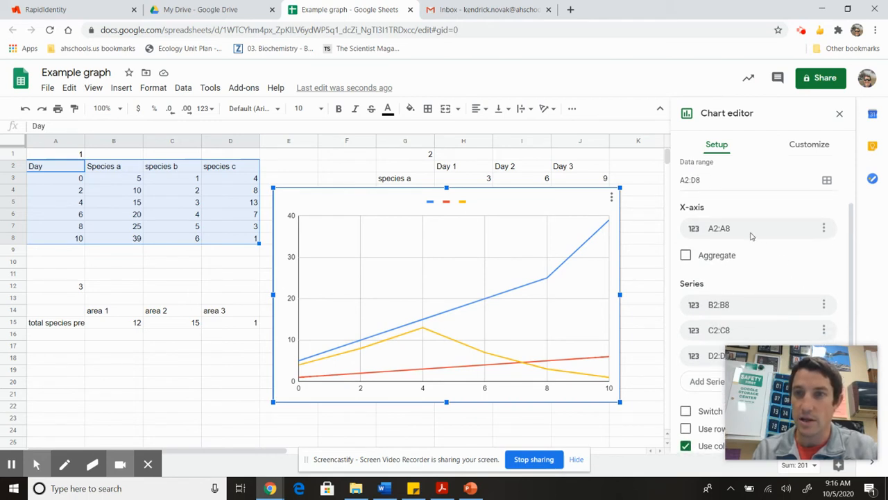
left_click(824, 228)
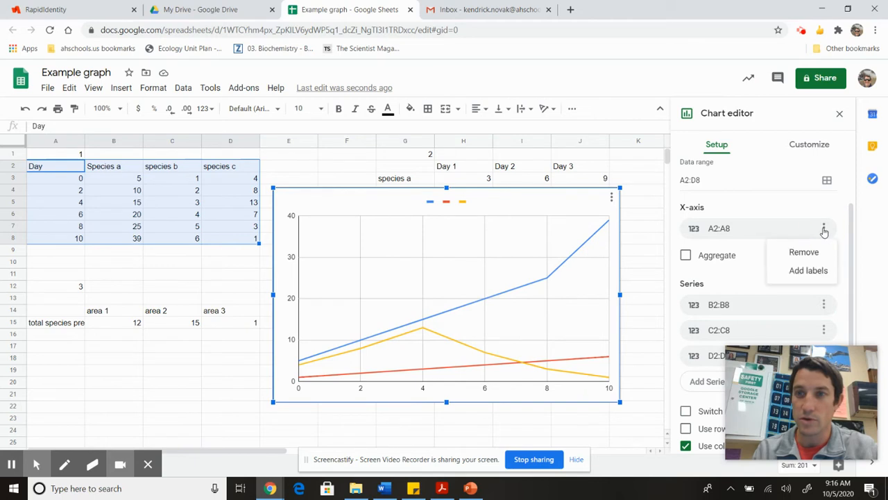
left_click(808, 270)
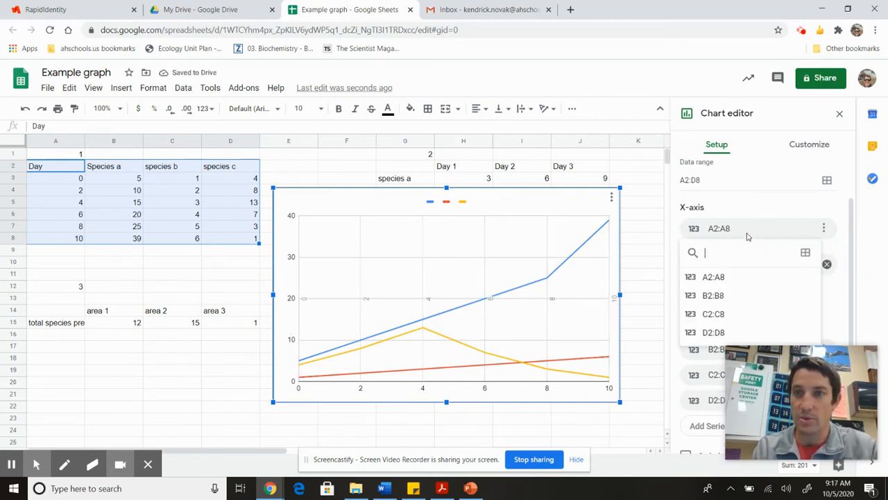
type("d")
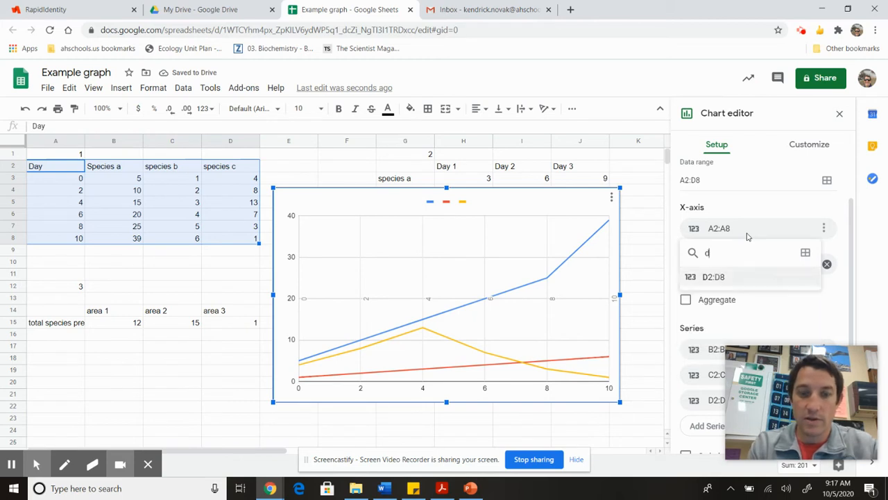
type("ays")
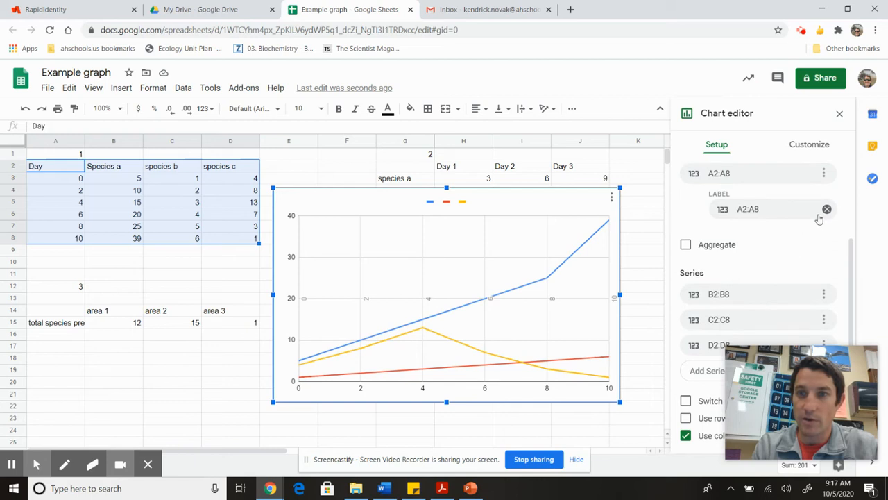
left_click(826, 209)
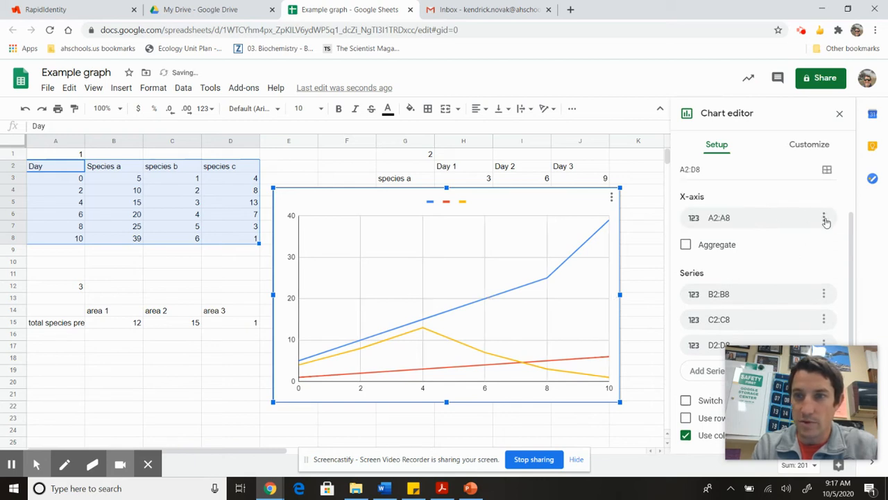
mouse_move(796, 251)
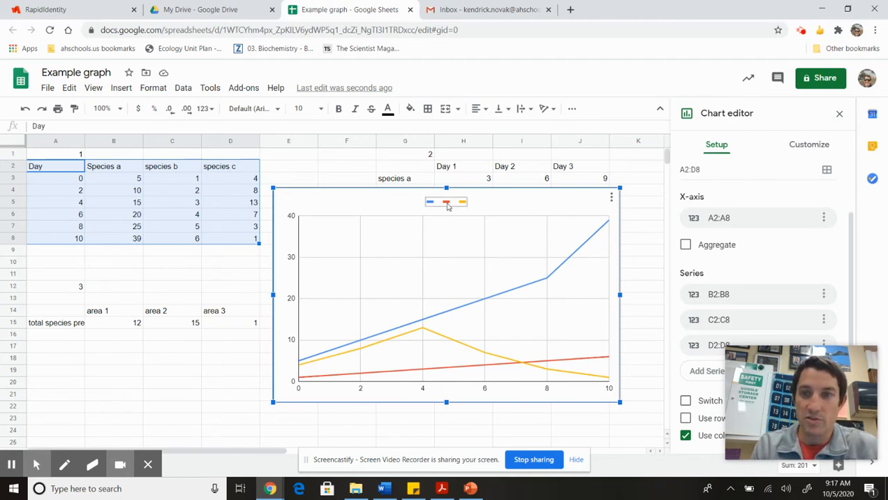
Step: Select the first species line chart and delete it from the worksheet
left_click(809, 143)
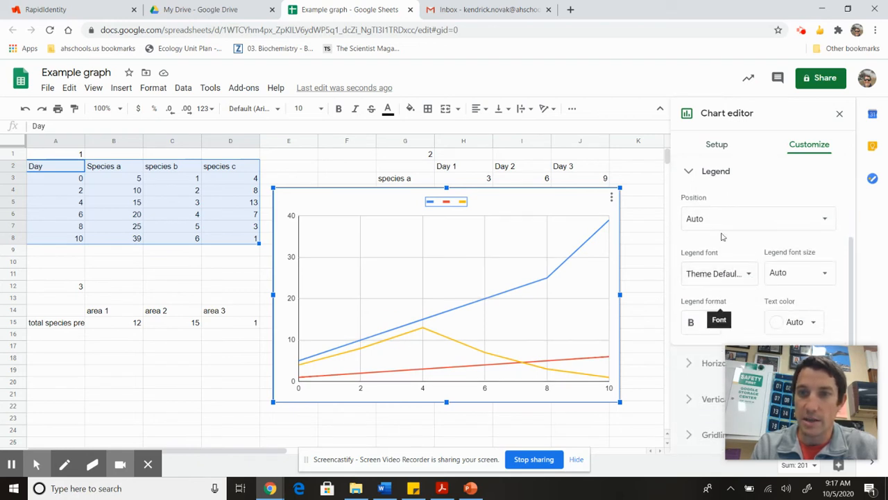
mouse_move(561, 210)
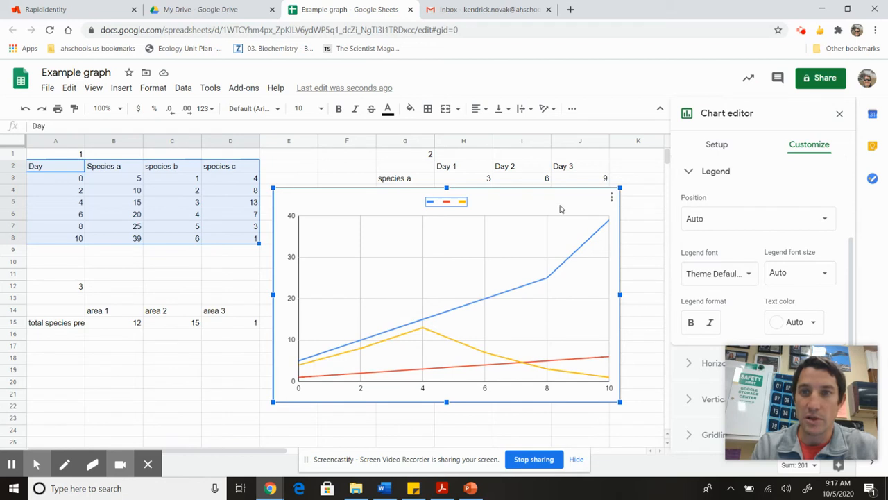
left_click(840, 113)
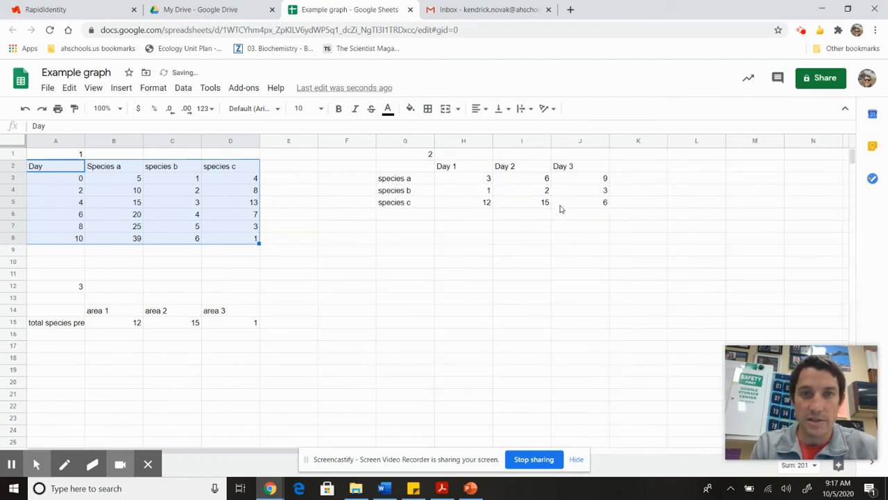
Step: Select the Day 1–Day 3 species table and insert a chart from it
left_click(406, 249)
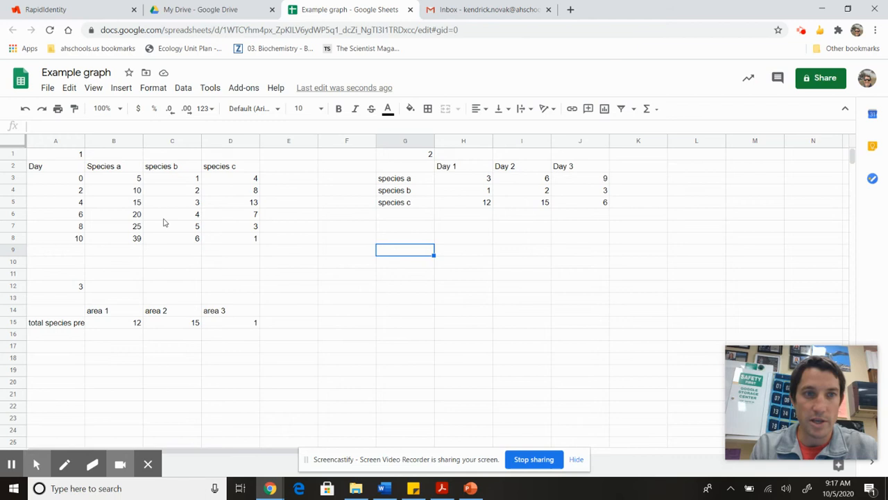
left_click(405, 166)
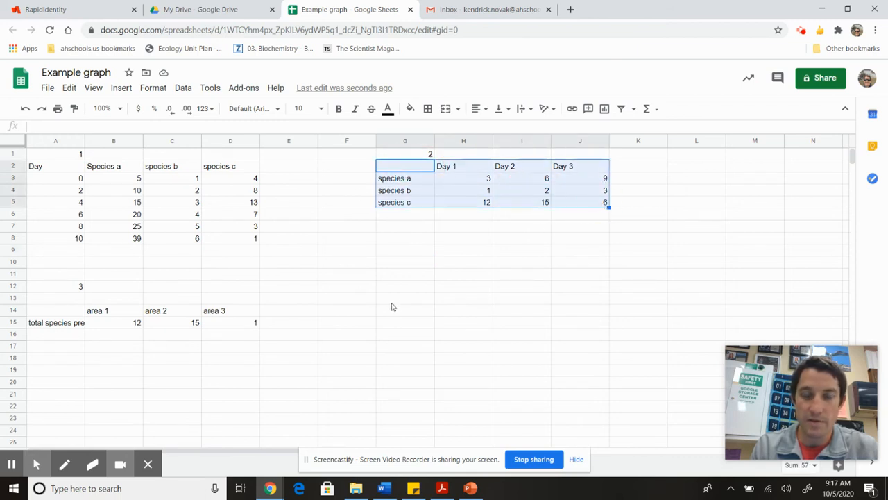
left_click(121, 87)
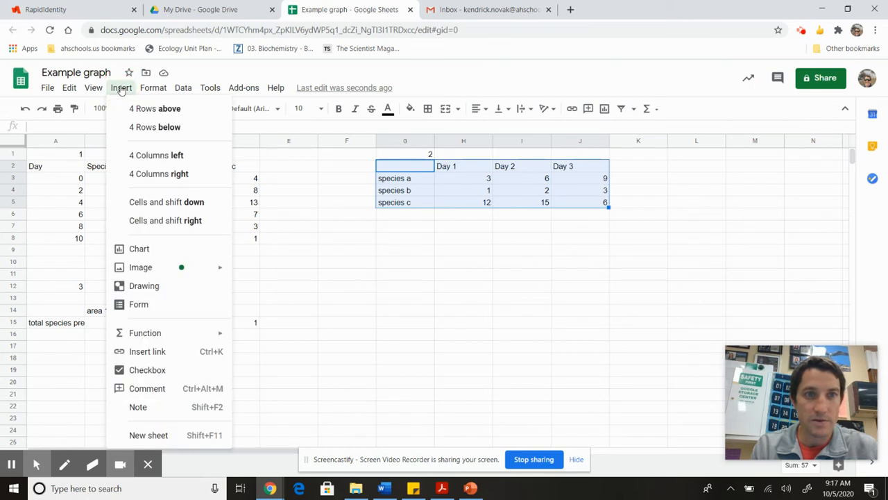
left_click(139, 248)
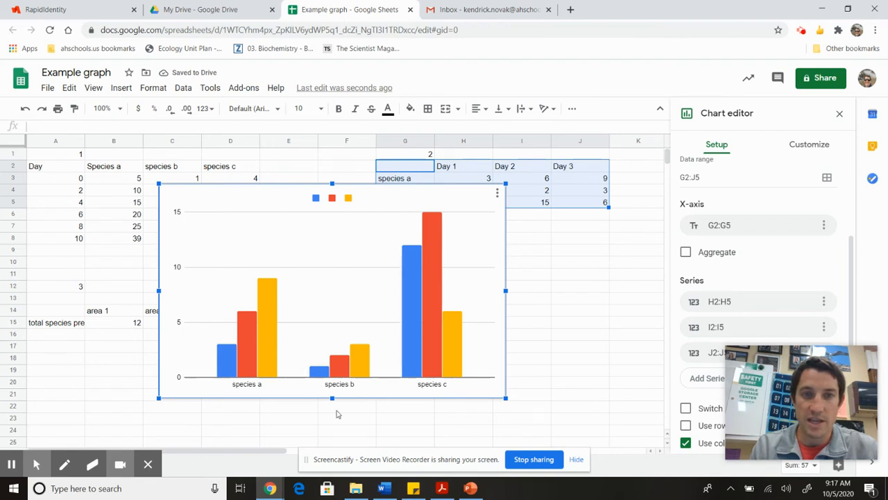
mouse_move(788, 292)
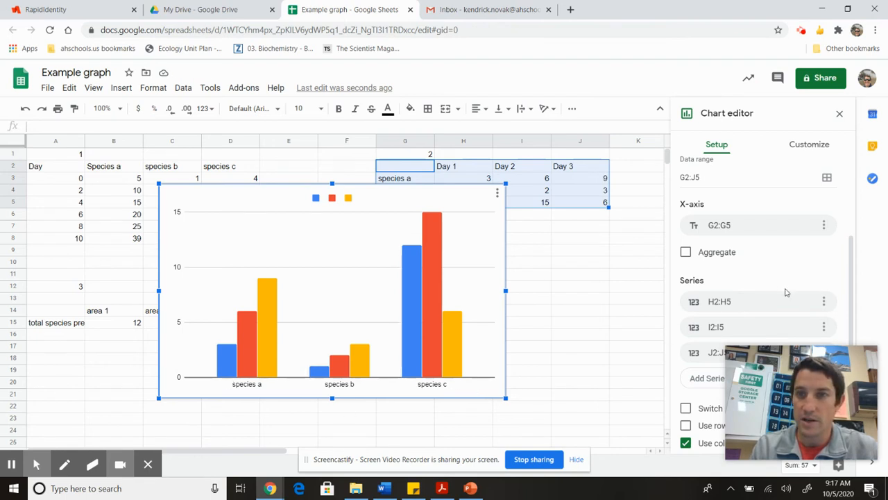
Step: Change the new chart's type to Line chart
scroll("up", 3)
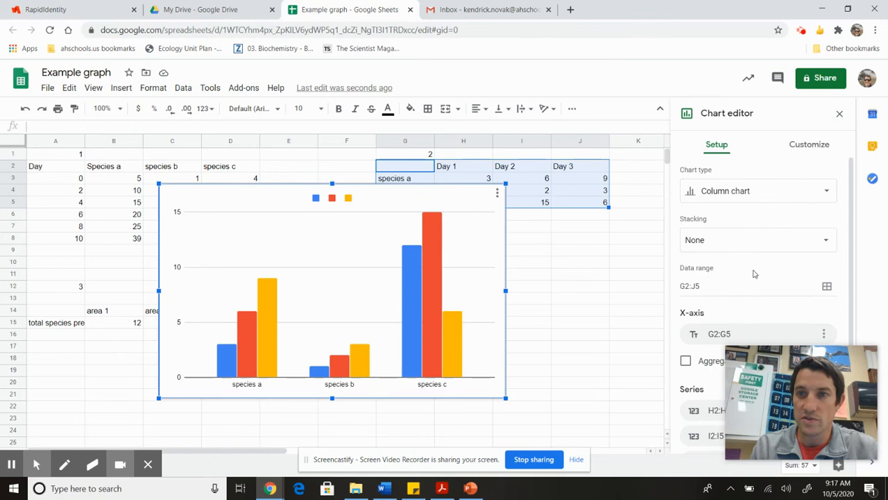
left_click(757, 191)
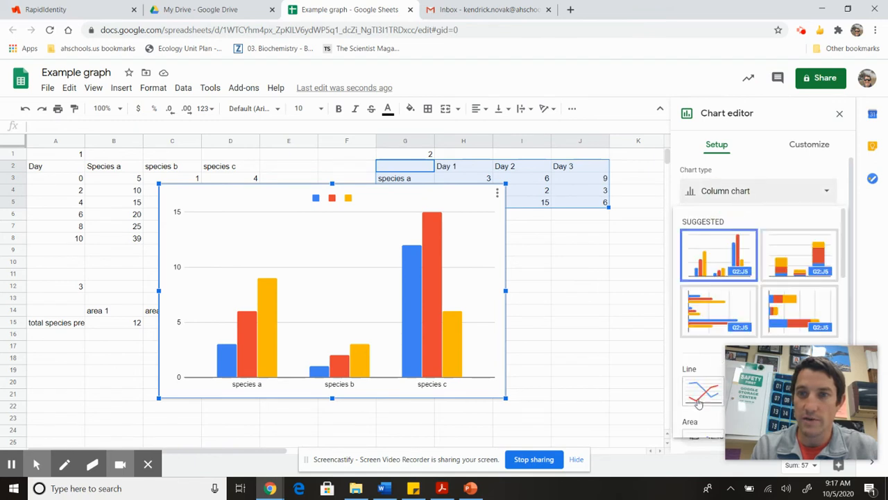
left_click(703, 389)
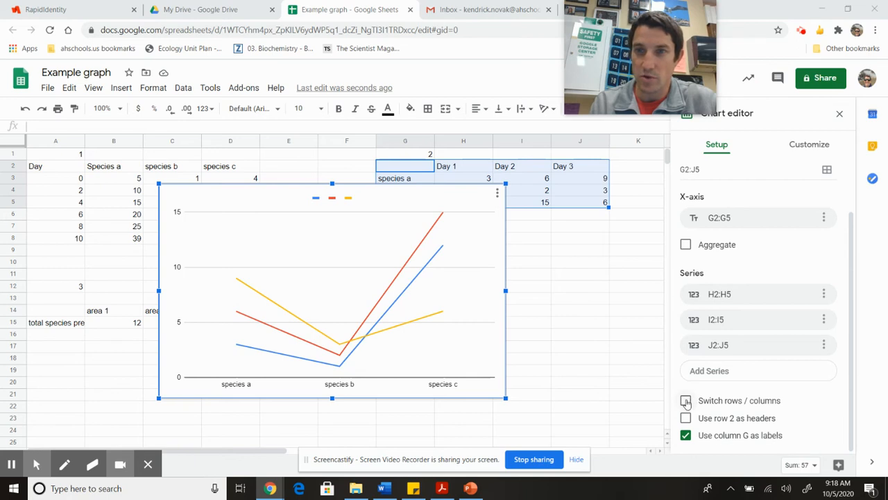
Step: Toggle Switch rows/columns on, off and on again, leaving Days 1–3 on the x-axis
left_click(686, 400)
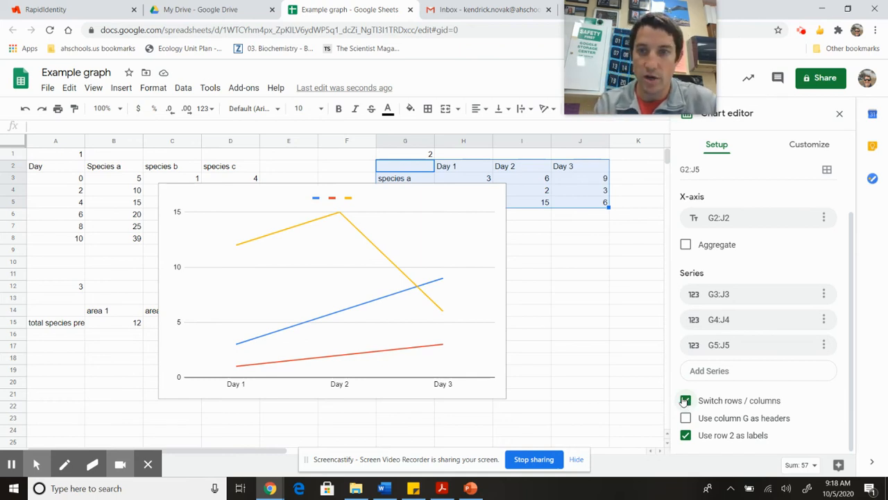
left_click(685, 400)
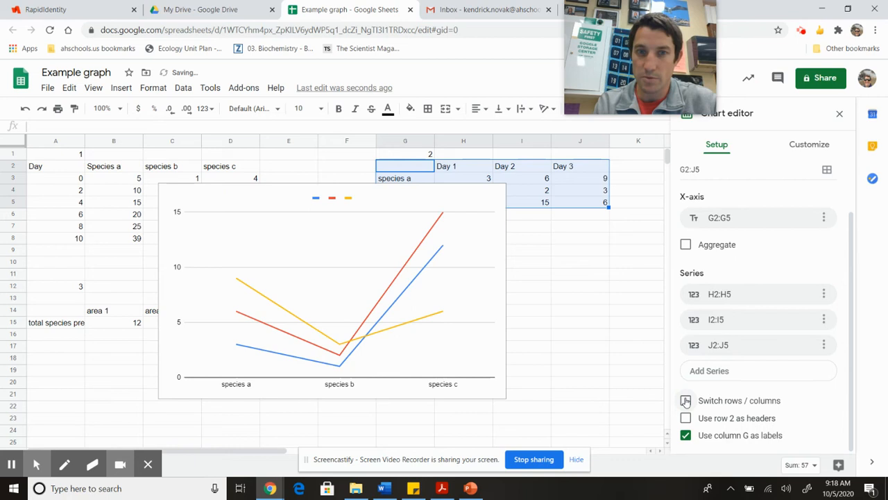
left_click(685, 400)
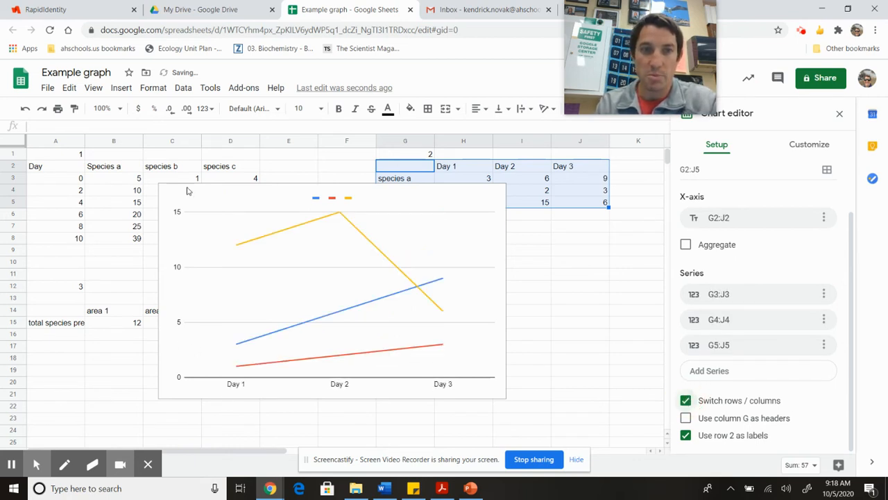
mouse_move(302, 417)
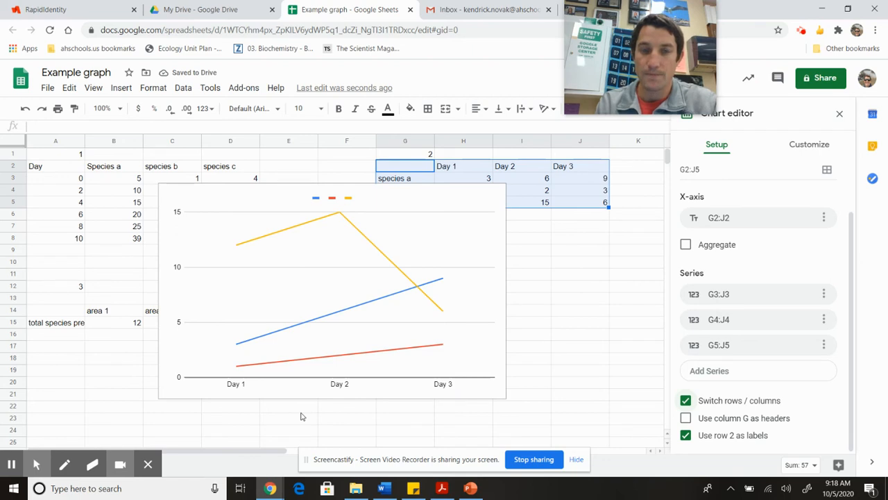
mouse_move(472, 267)
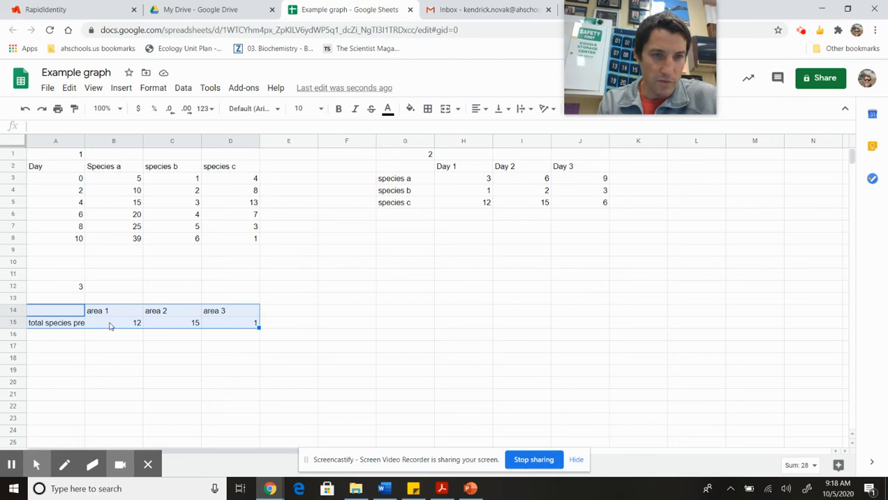
mouse_move(57, 328)
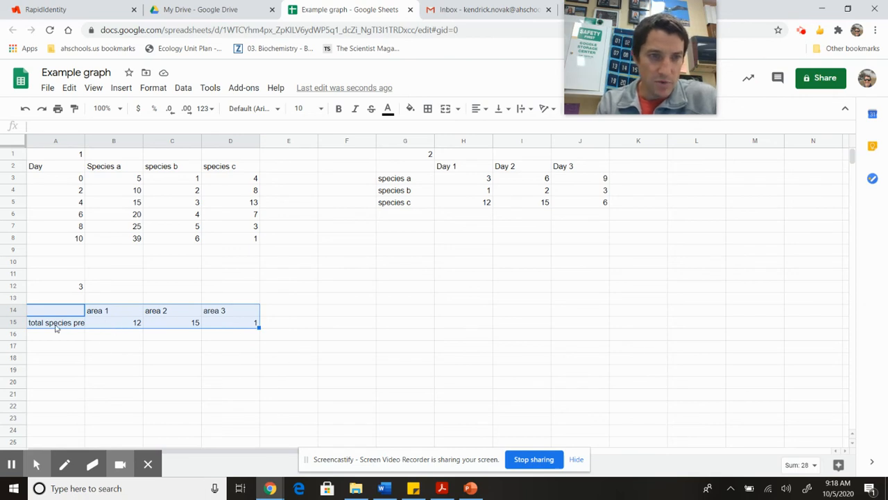
mouse_move(155, 209)
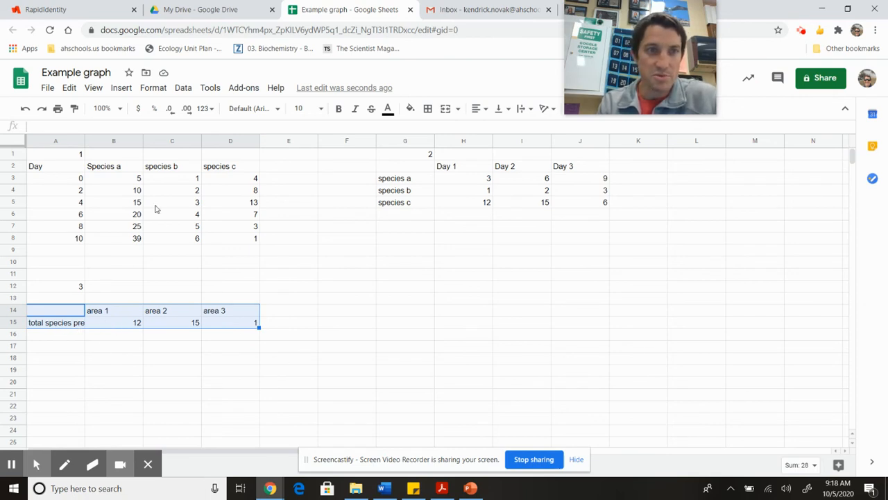
Step: Insert a chart from the area totals table A14:D15
left_click(121, 87)
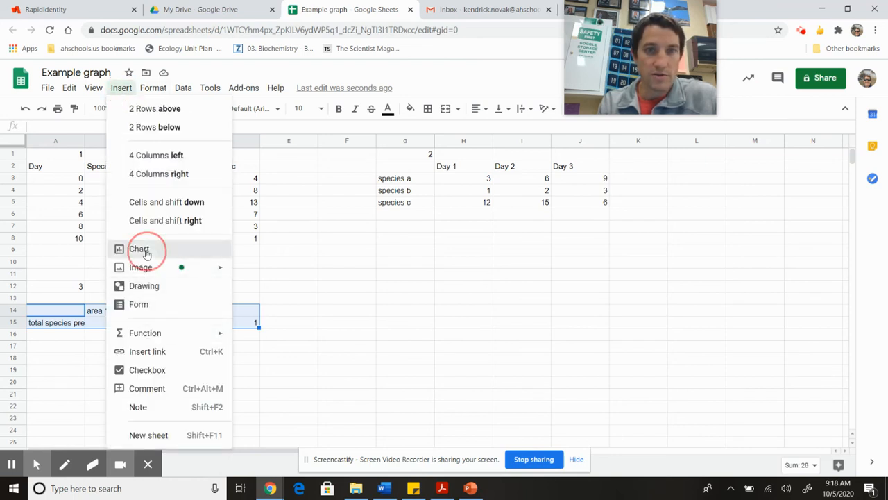
left_click(139, 249)
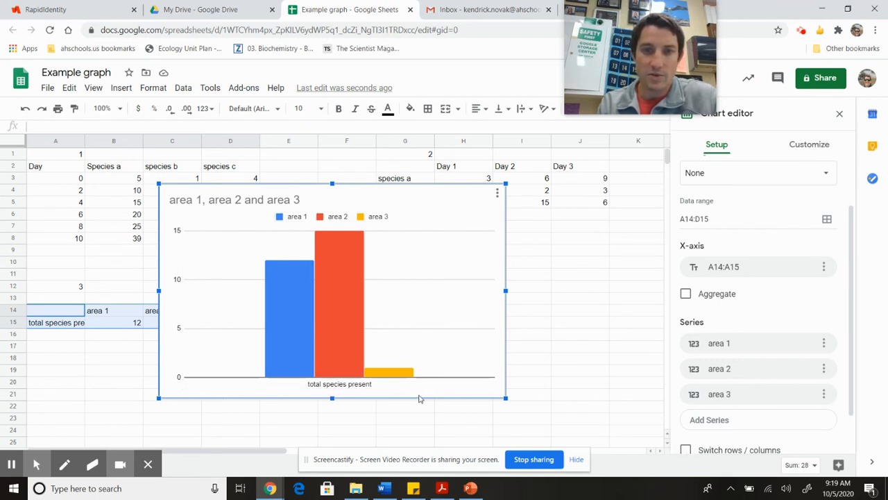
mouse_move(340, 394)
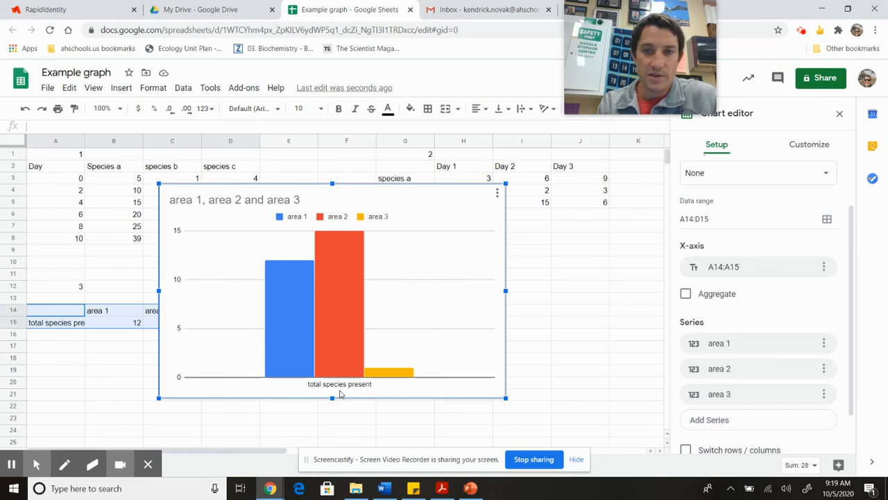
Step: Switch rows and columns so areas 1, 2 and 3 become separate bars
left_click(685, 449)
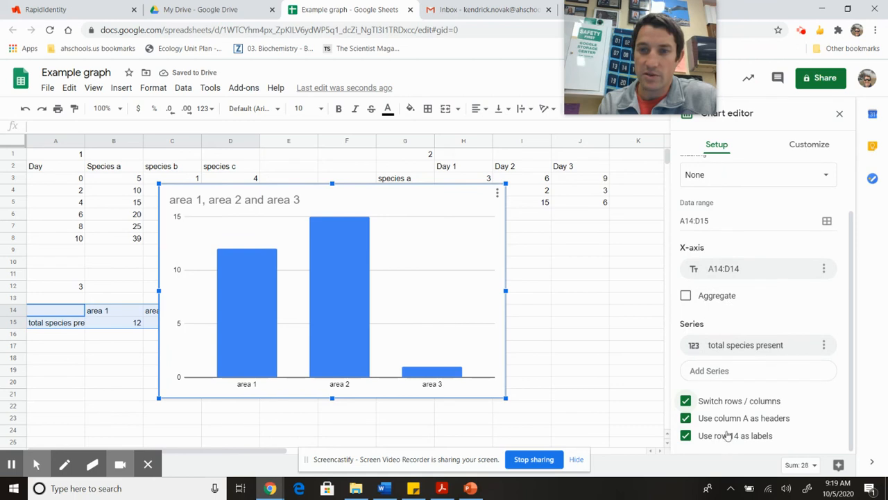
mouse_move(262, 392)
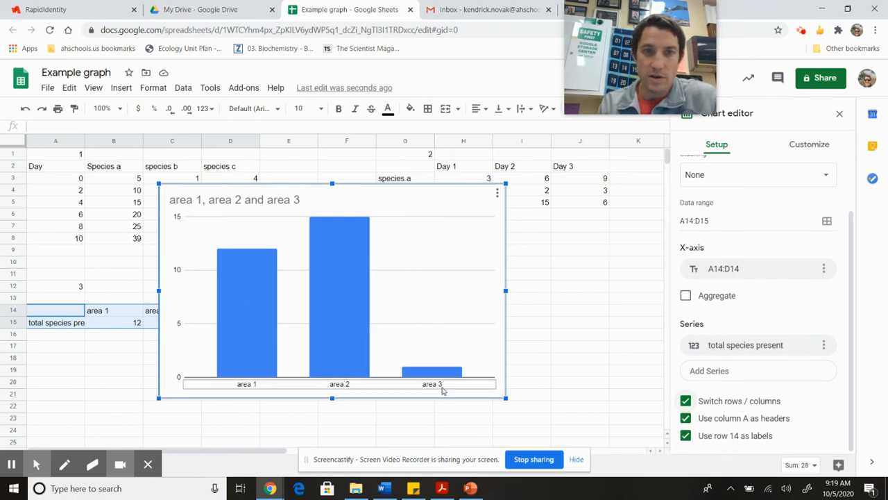
left_click(809, 144)
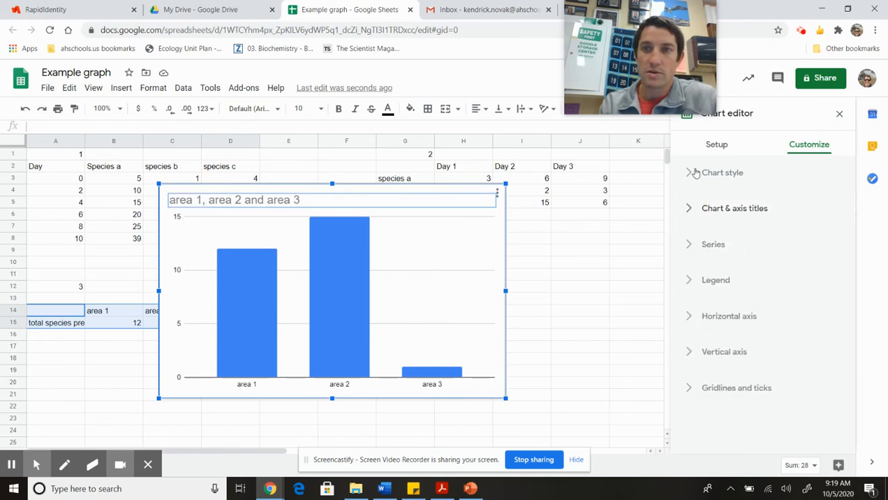
Step: Look at the Chart style options, then try the area chart as a line chart
left_click(723, 172)
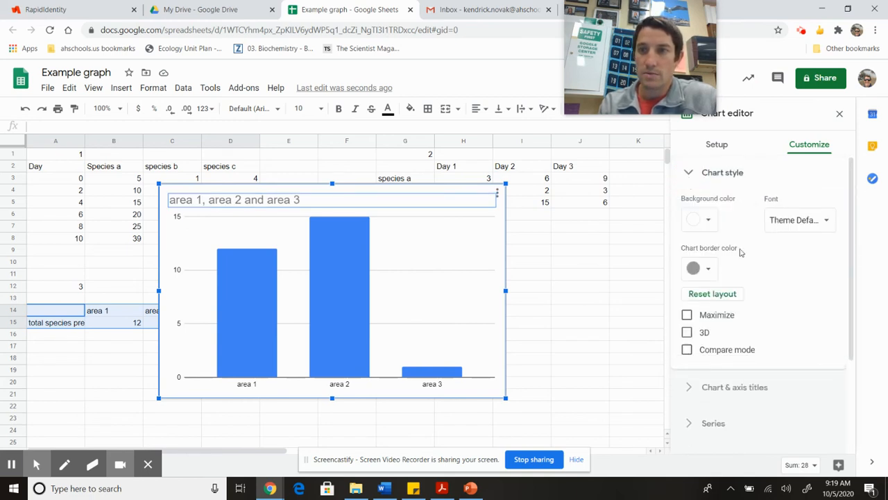
scroll("down", 3)
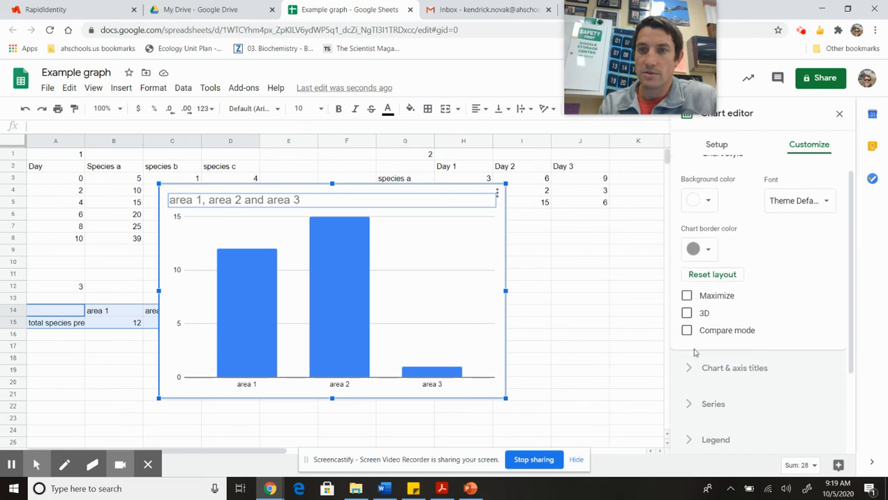
left_click(717, 144)
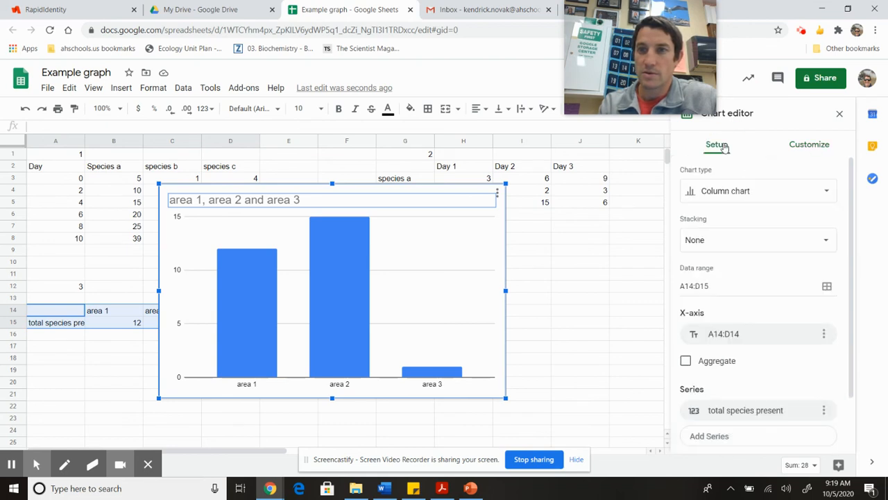
left_click(758, 190)
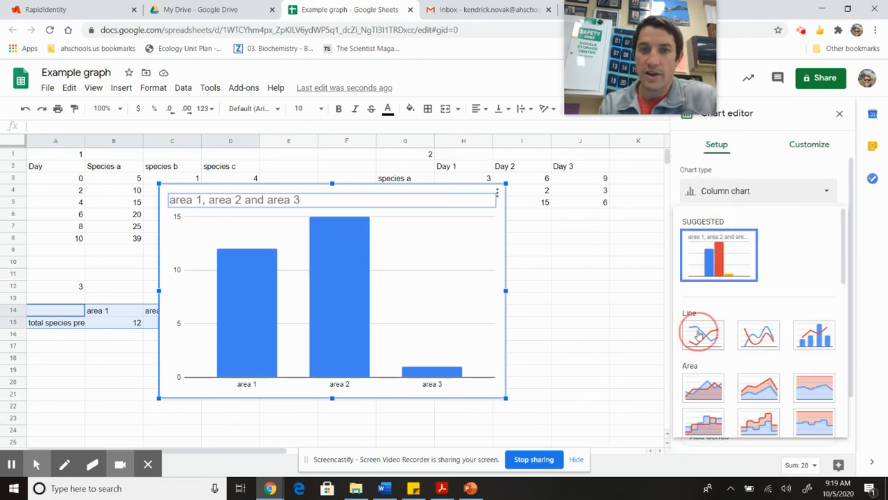
left_click(702, 335)
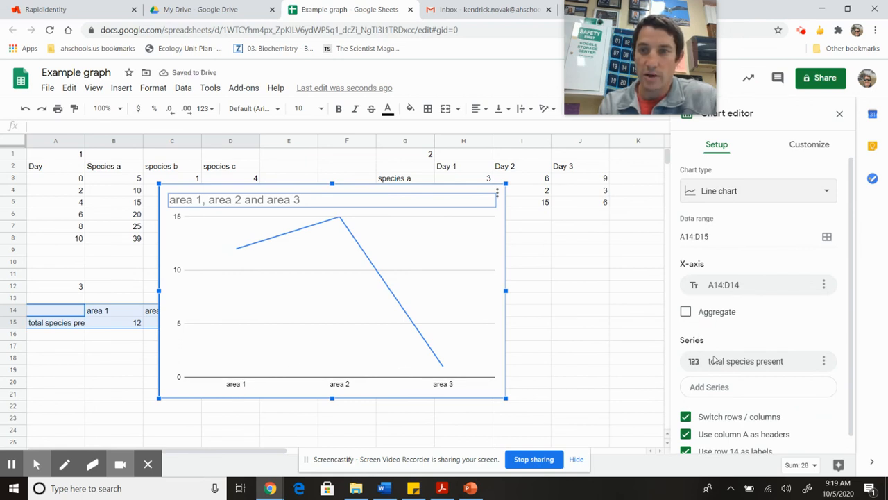
Step: Change the area chart back to a column chart with separate area bars
left_click(758, 190)
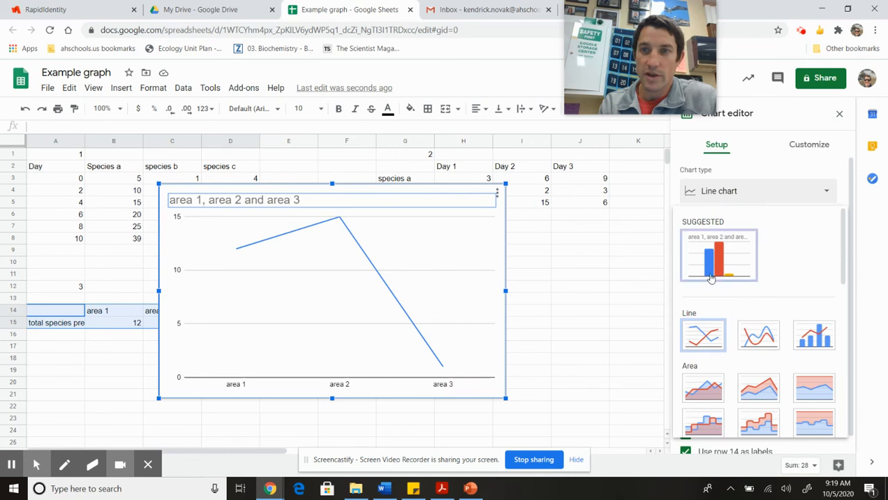
left_click(718, 254)
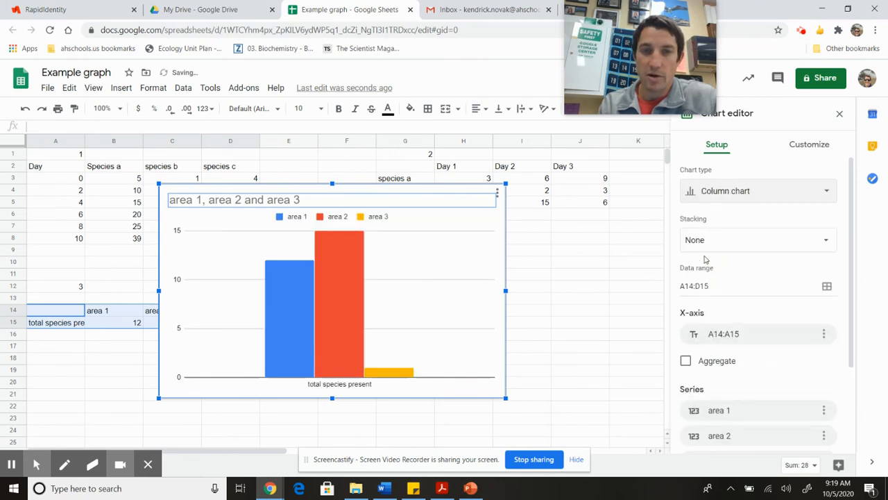
scroll("down", 3)
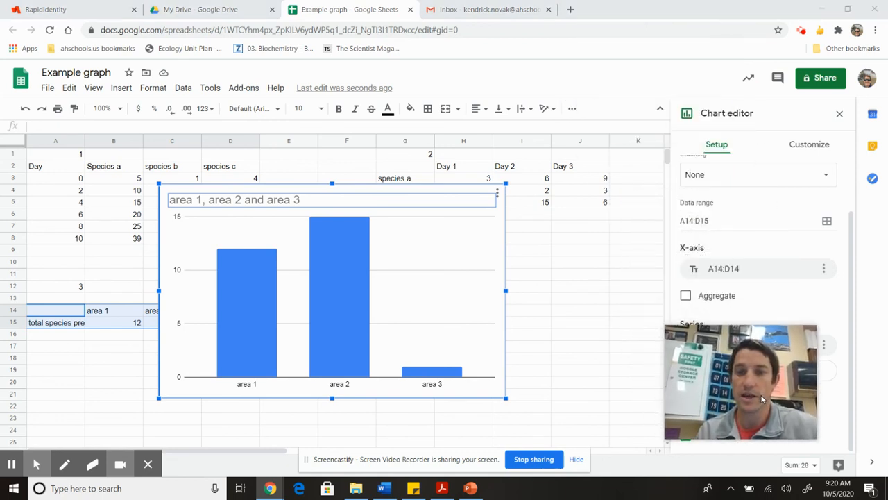
mouse_move(776, 103)
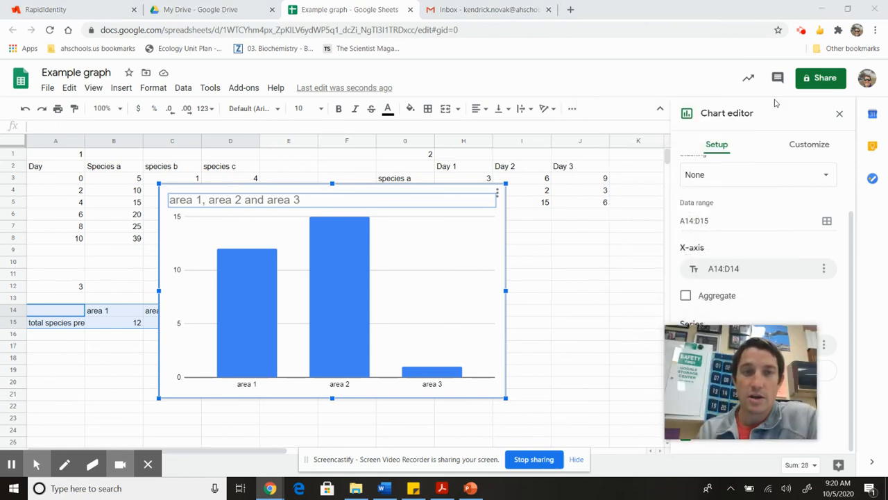